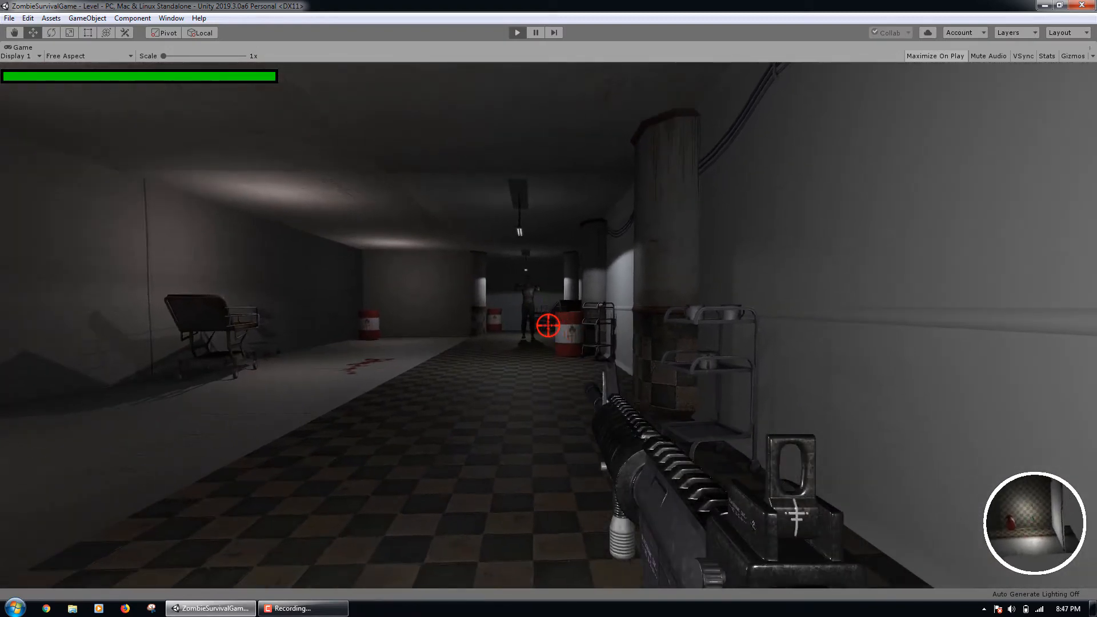
Fire the rifle at the zombie rushing down the hospital corridor.
{"action": "left_click", "coordinate": [547, 325]}
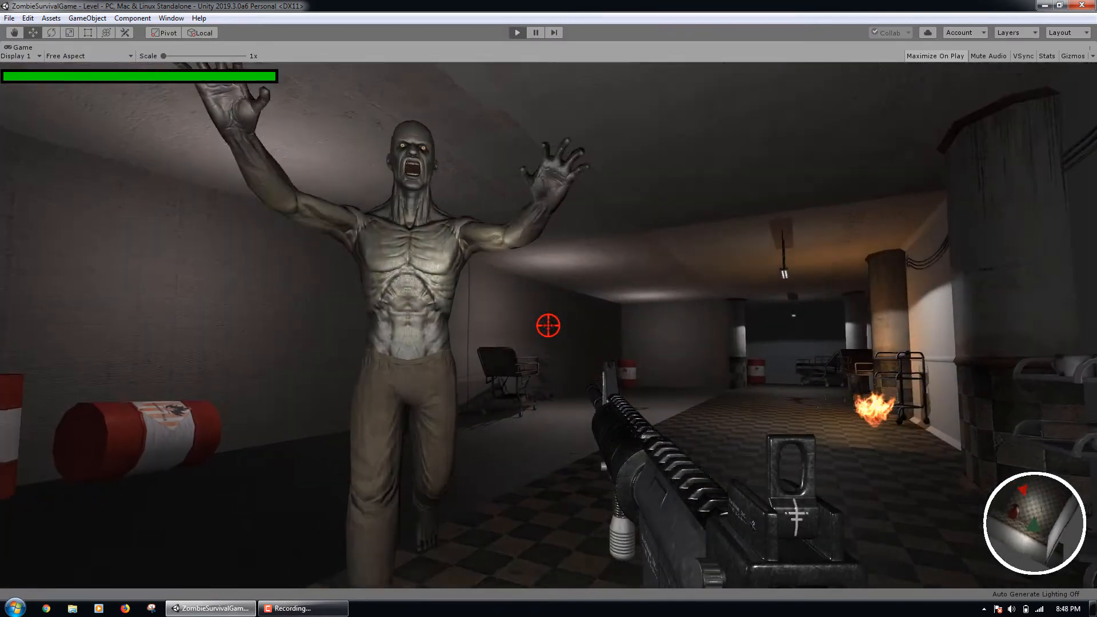
{"action": "left_click", "coordinate": [547, 326]}
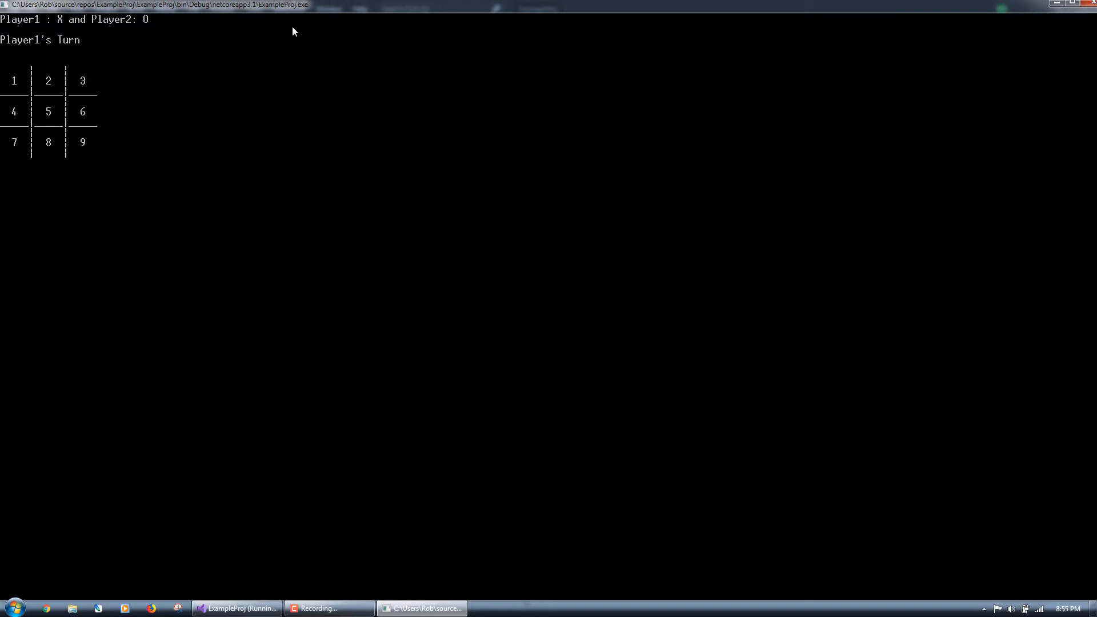
{"action": "mouse_move", "coordinate": [731, 70]}
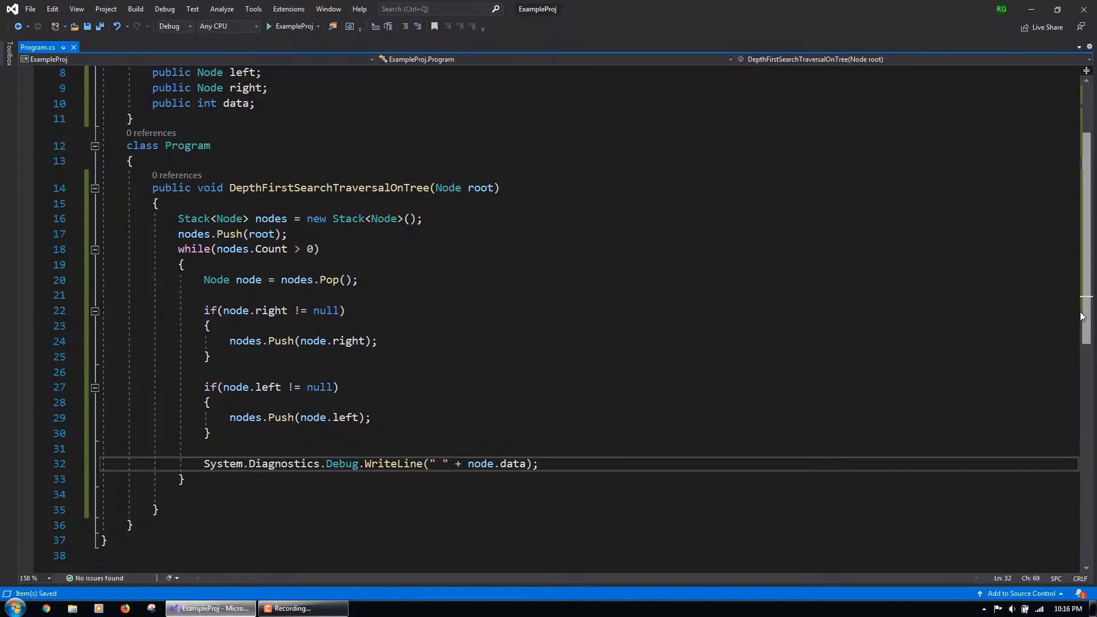
Write the DepthFirstSearchTraversalOnGraph signature returning HashSet<int> and its while(stack.Count > 0) loop.
{"action": "type", "text": "public HashSet<int> DepthFirstSearchTraversalOnGraph(Node root"}
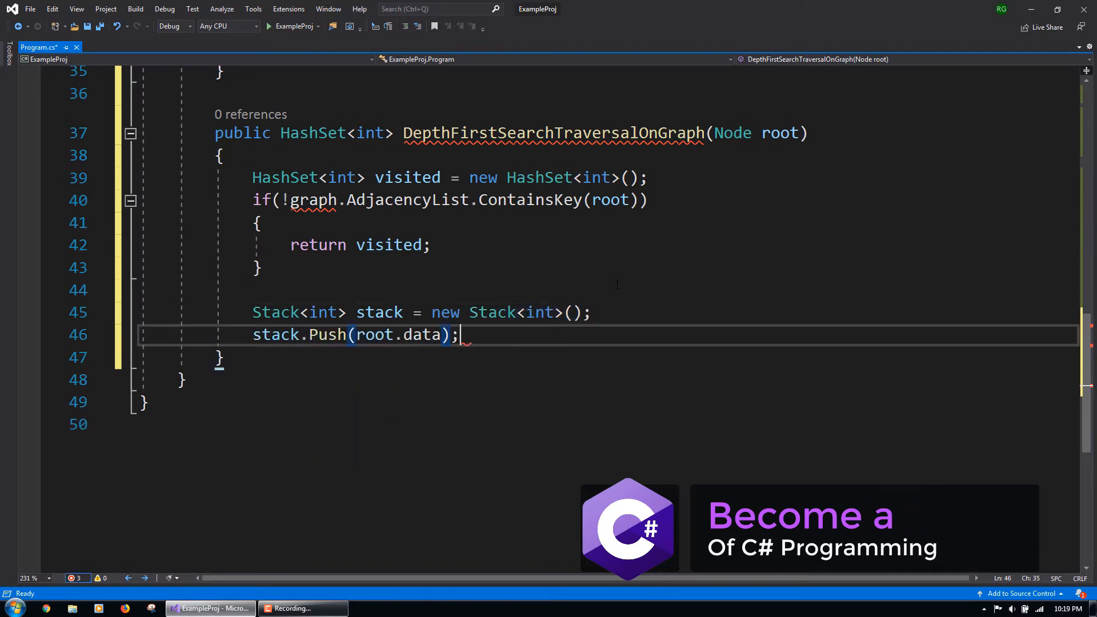
{"action": "type", "text": "while(stack.Count > 0)"}
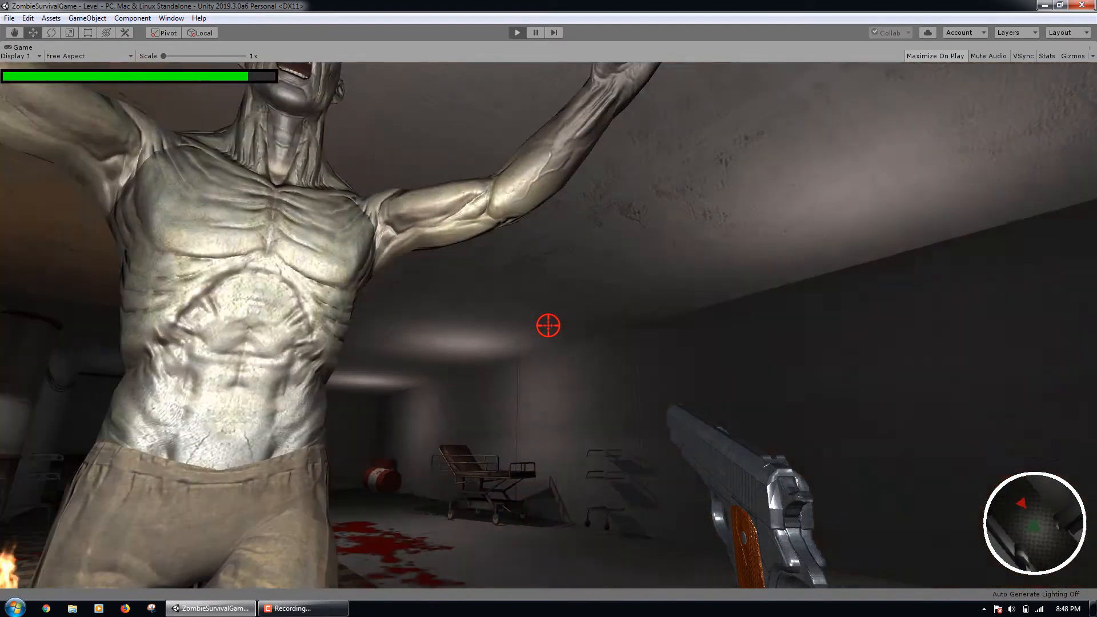
Shoot the close zombie with the pistol, then fire down the burning corridor while aiming.
{"action": "left_click", "coordinate": [546, 327]}
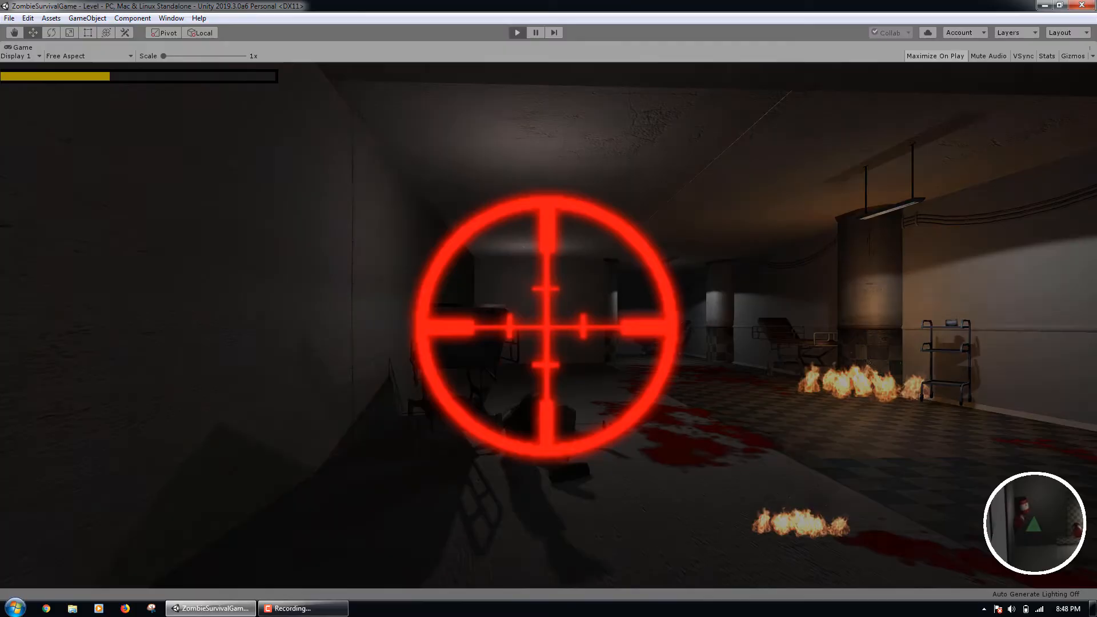
{"action": "left_click", "coordinate": [210, 607]}
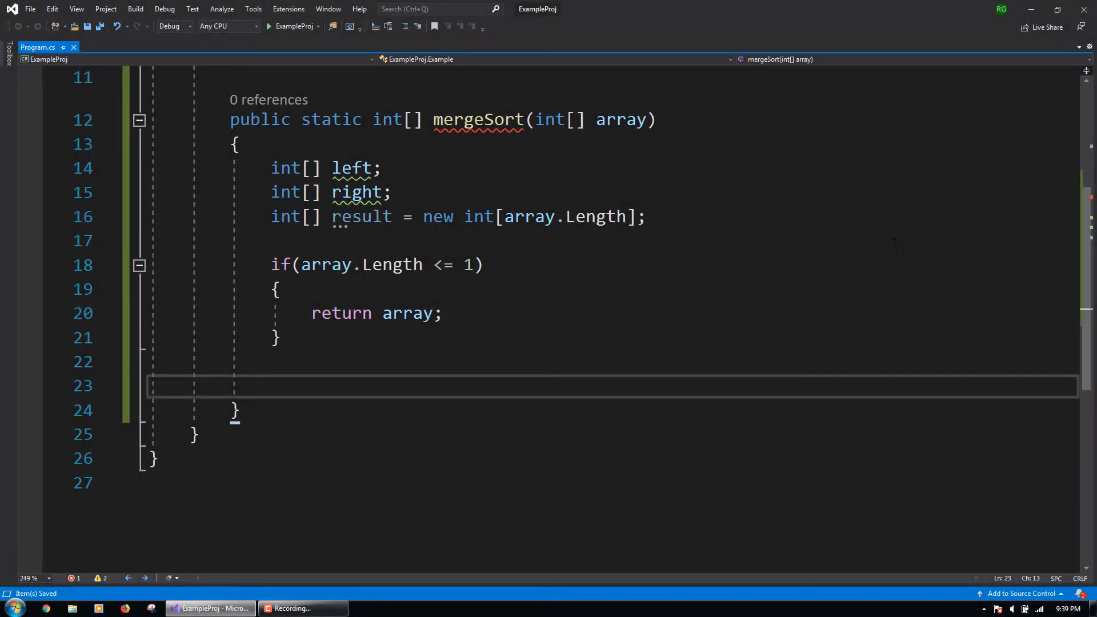
Compute midPoint from array.Length and allocate right as new int[midPoint] for even lengths, differently for odd.
{"action": "type", "text": "int midPoint = array.Length / 2;"}
{"action": "type", "text": "if(array"}
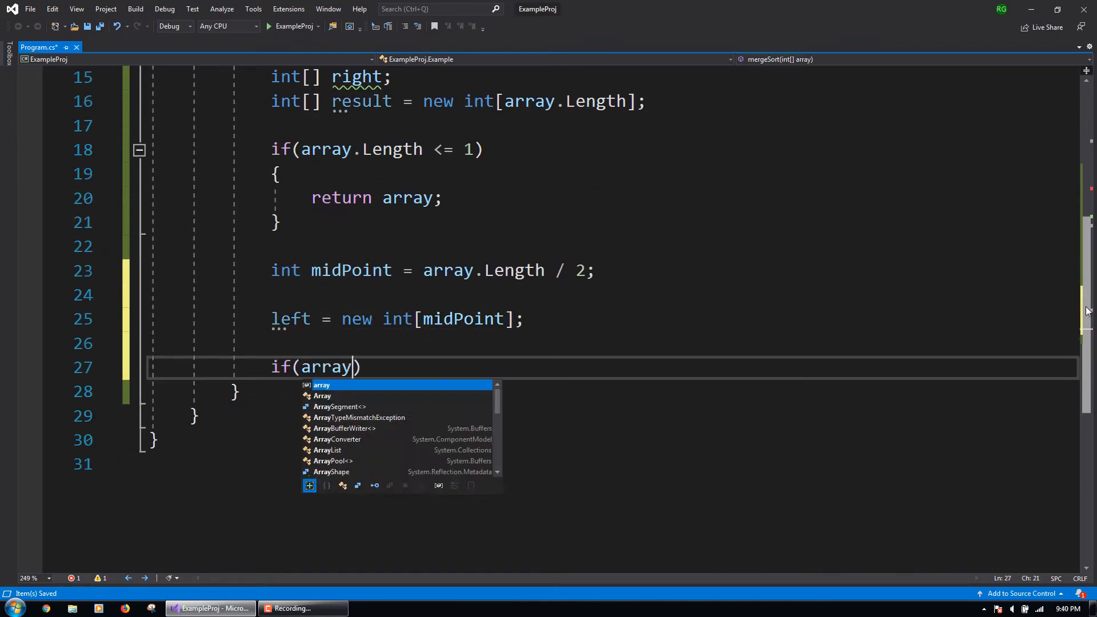
{"action": "type", "text": ".Length % 2 == 0)"}
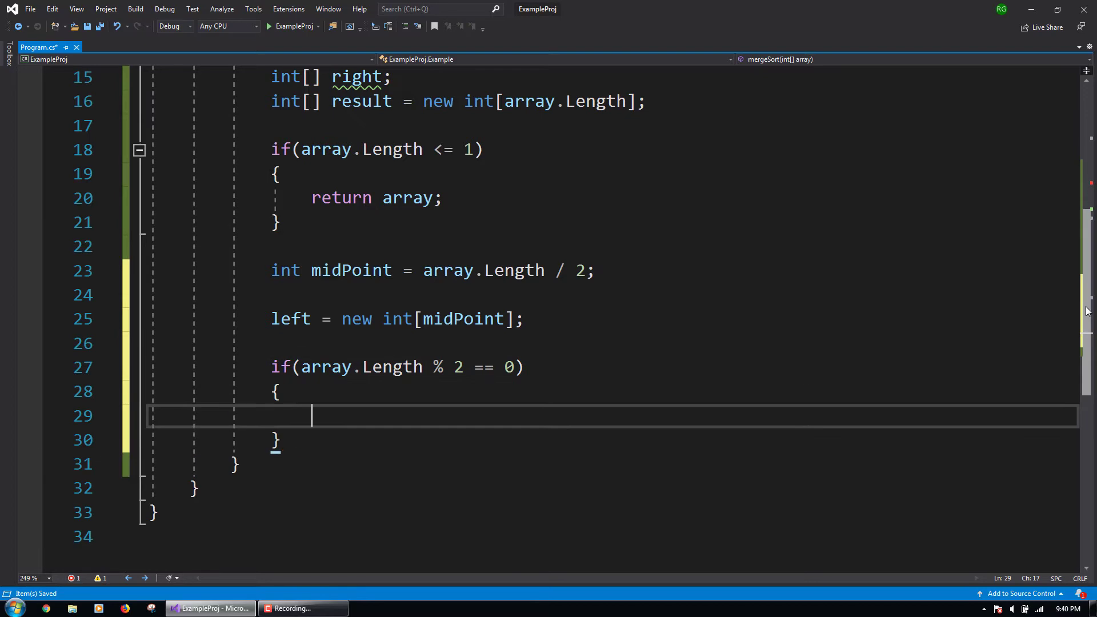
{"action": "type", "text": "right = new int[midPoint];"}
{"action": "type", "text": "else"}
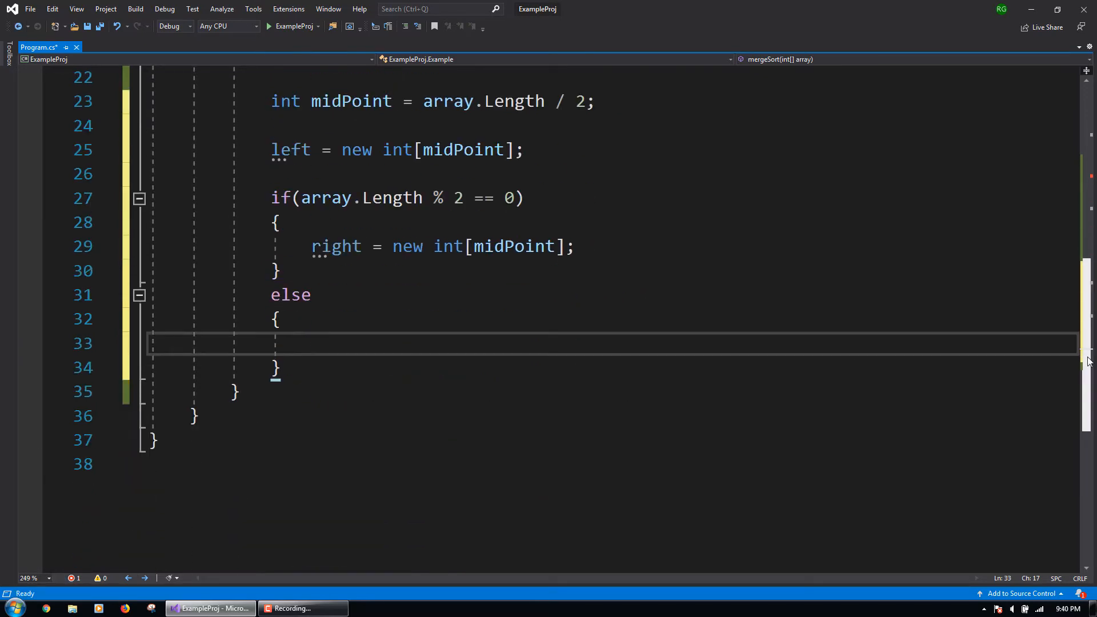
{"action": "type", "text": "right = new int"}
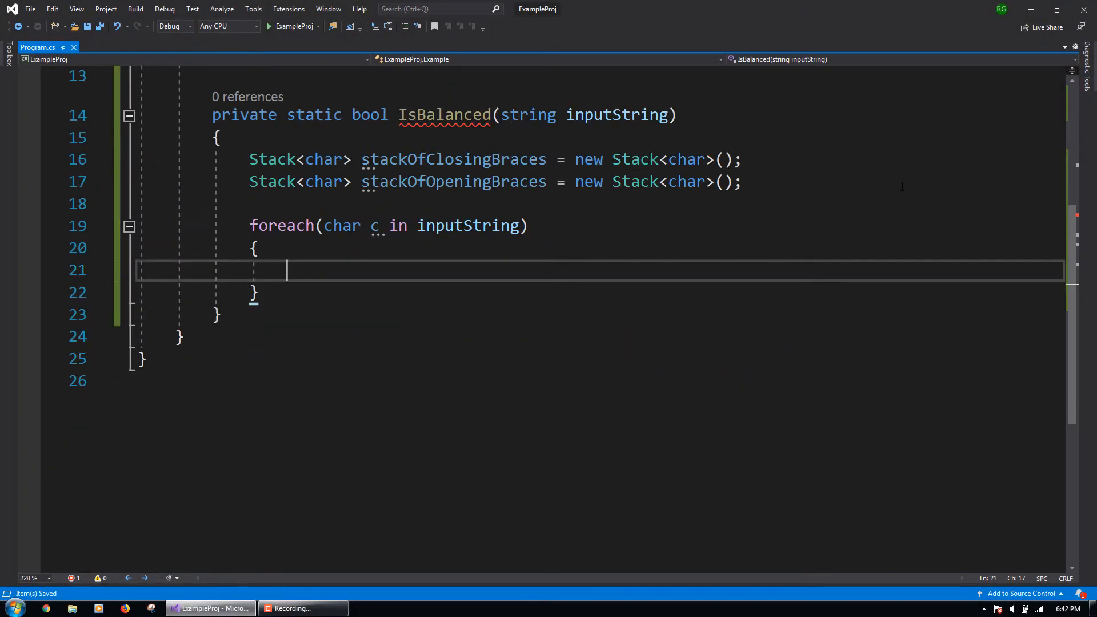
Check whether c equals a closing brace, bracket or parenthesis inside IsBalanced's foreach loop.
{"action": "type", "text": "if(c == '}' || c == ']' || c == ')')"}
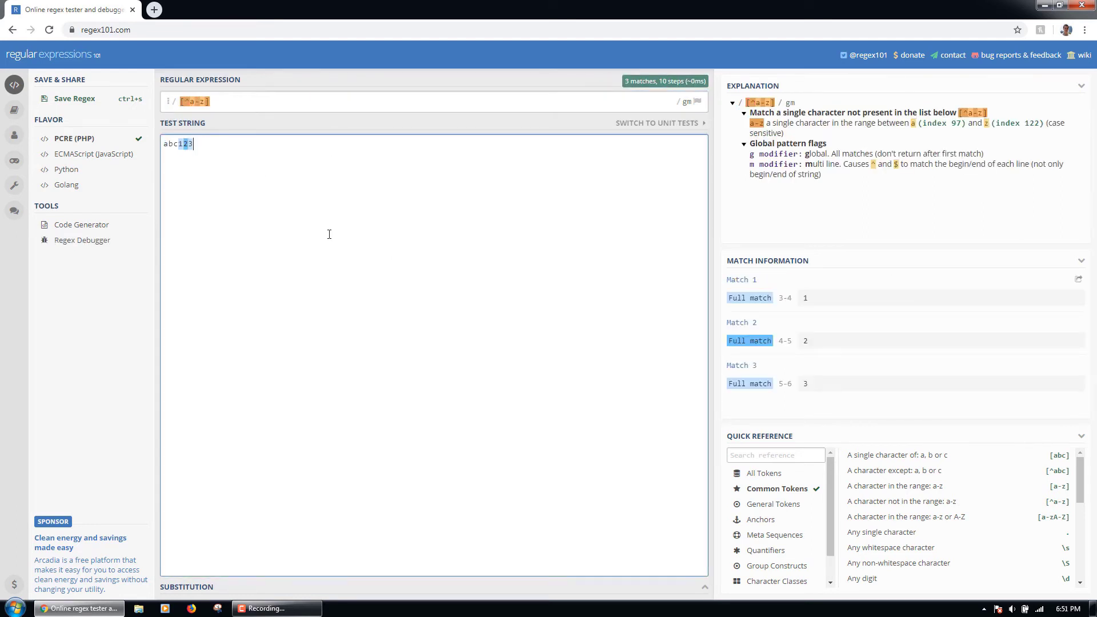
Change the pattern to [^1-9] to match the letters of abc123, then try the digit shorthand.
{"action": "type", "text": "[^1-9]"}
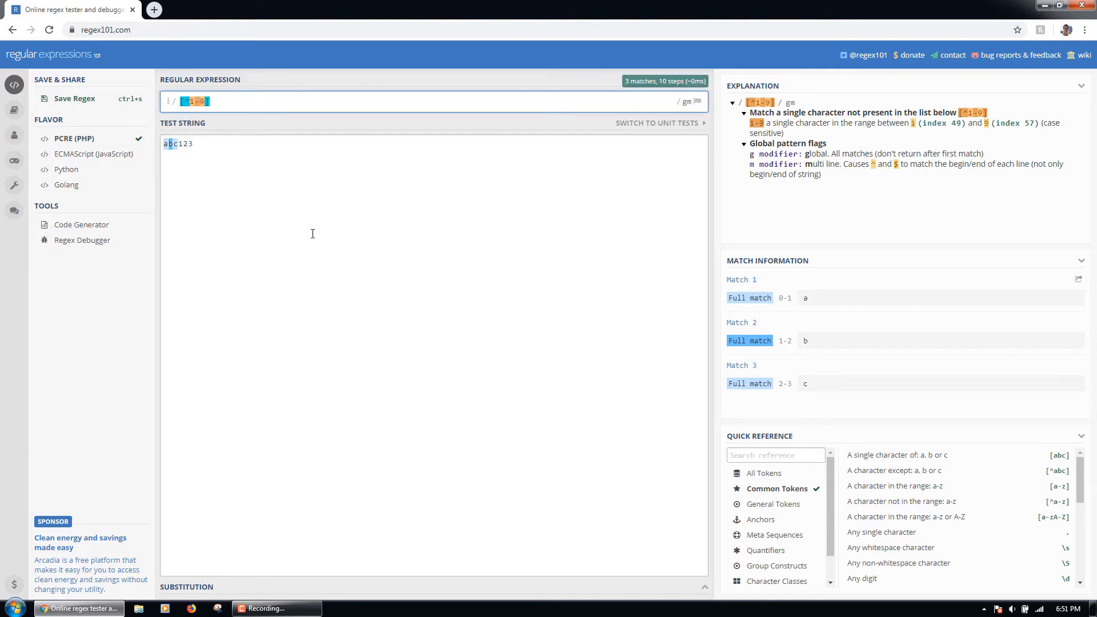
{"action": "type", "text": "\\d"}
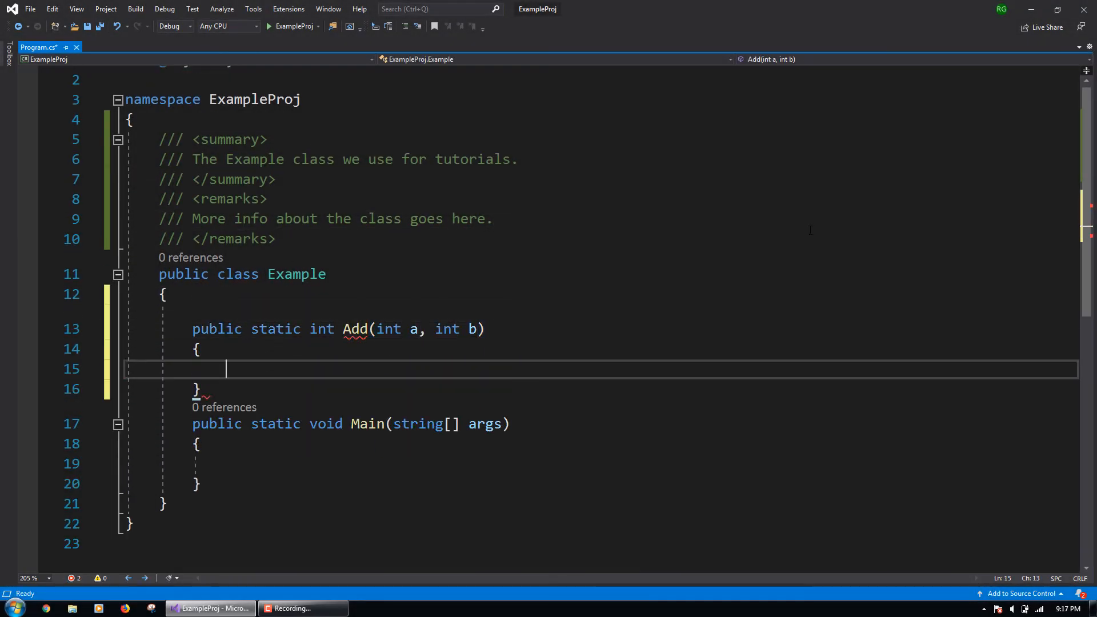
Document Add's returns as 'The sum of two integers' and add read-only Val property documented 'Gets the value of Val.'.
{"action": "type", "text": "///"}
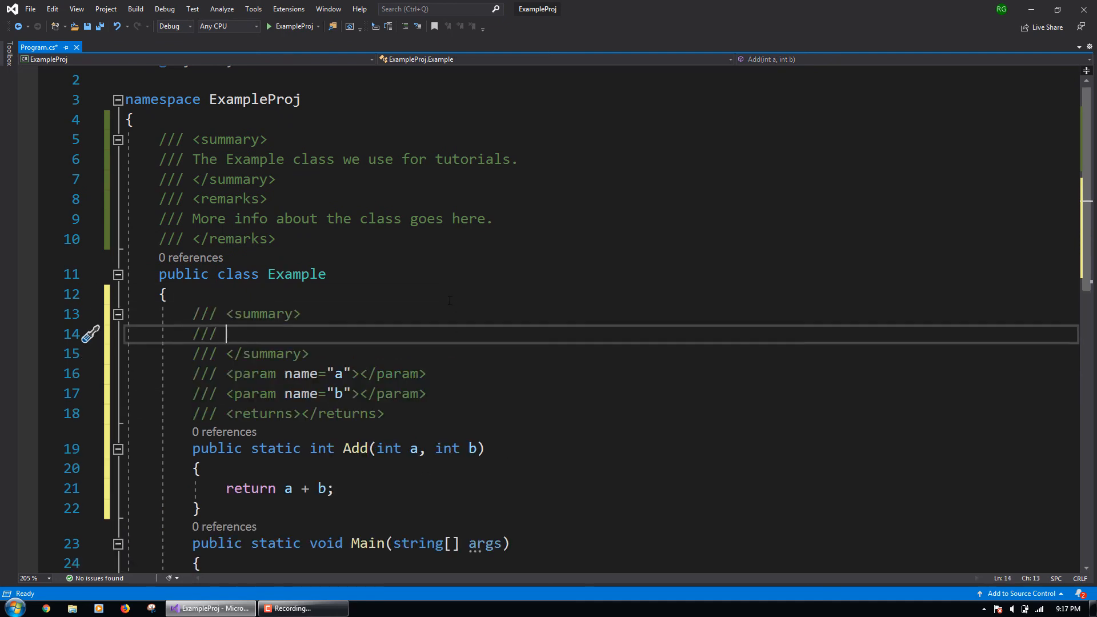
{"action": "type", "text": "The sum of two integers"}
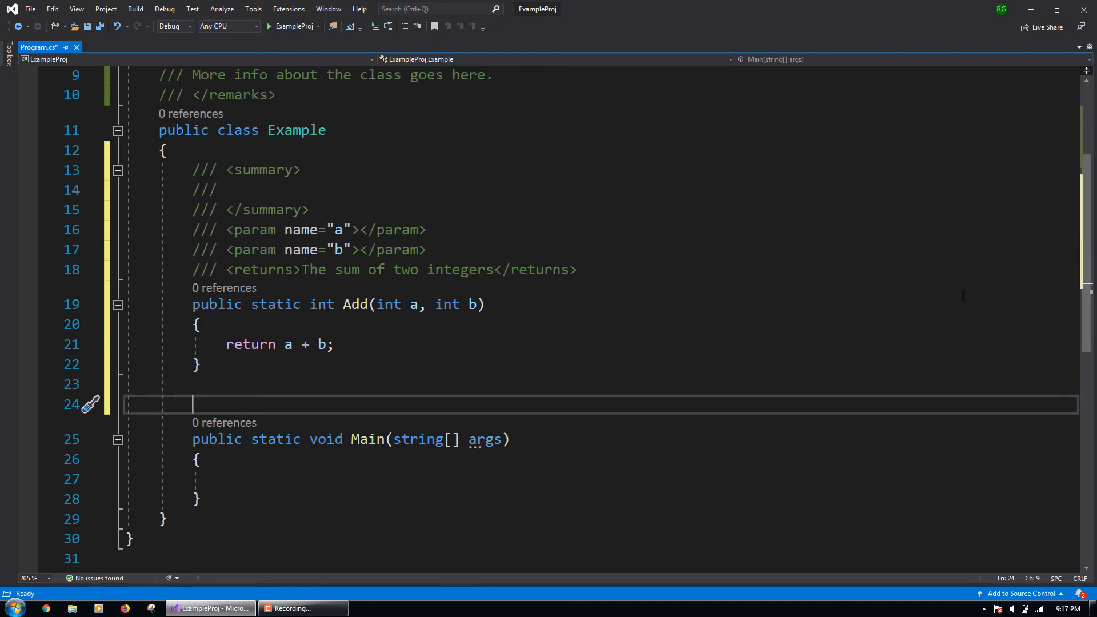
{"action": "type", "text": "public static string Val { get; }"}
{"action": "type", "text": "/// Ge"}
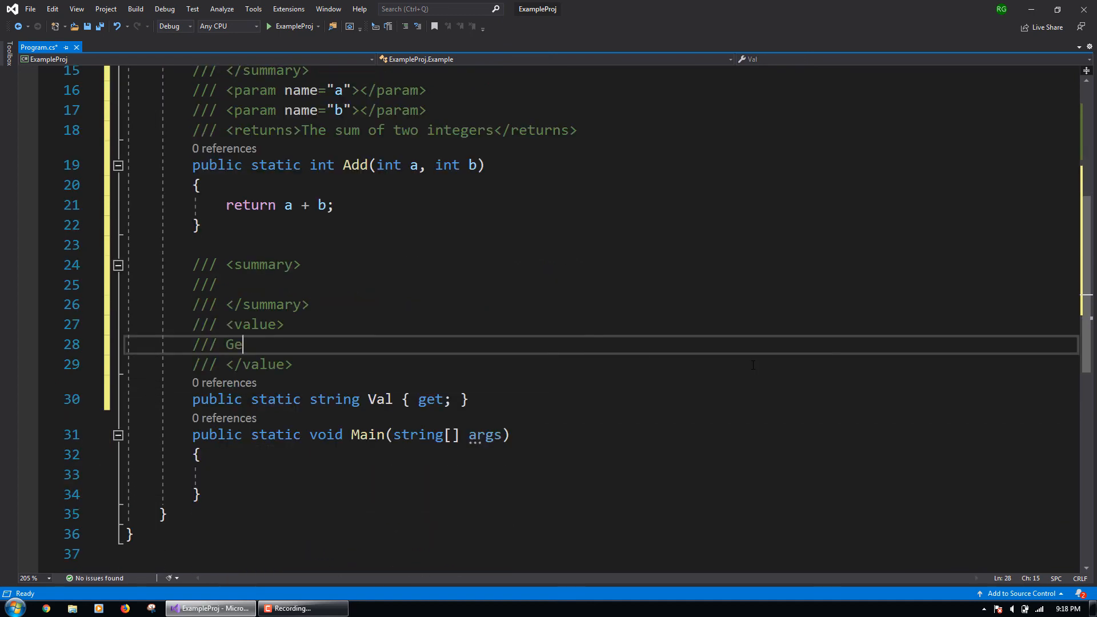
{"action": "type", "text": "ts the value of Val."}
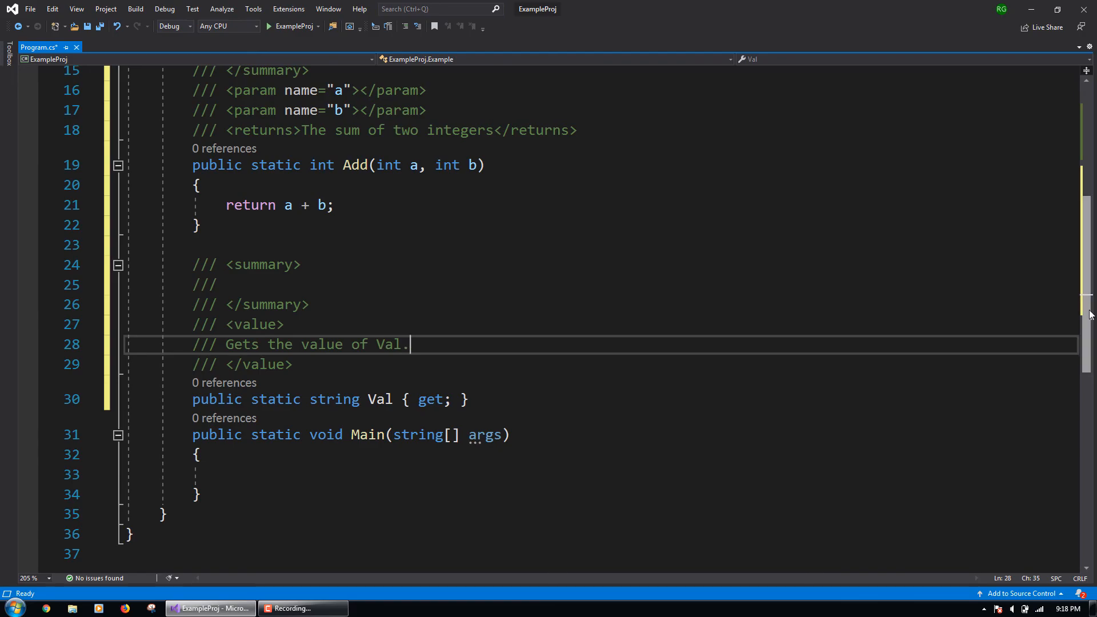